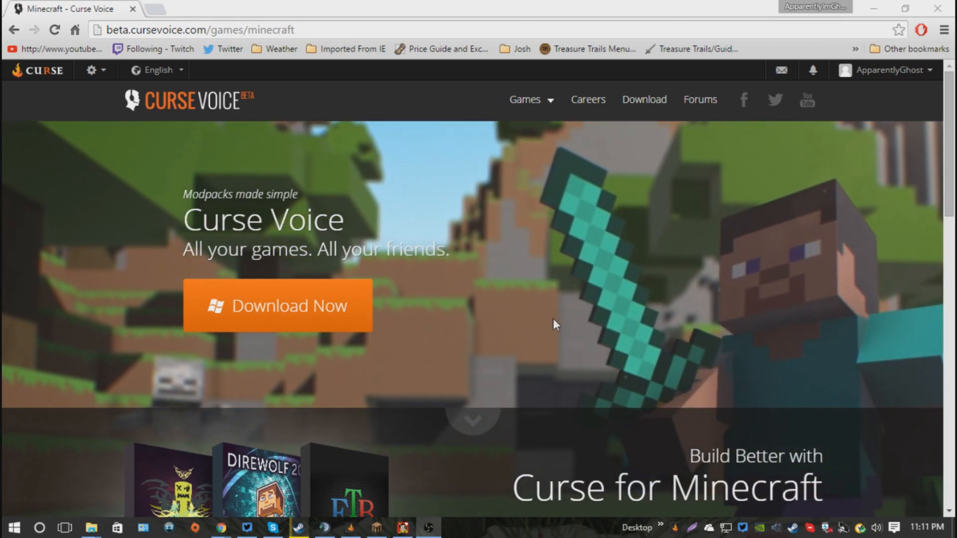
Start and then cancel the Curse client installer download
{"action": "left_click", "coordinate": [304, 319]}
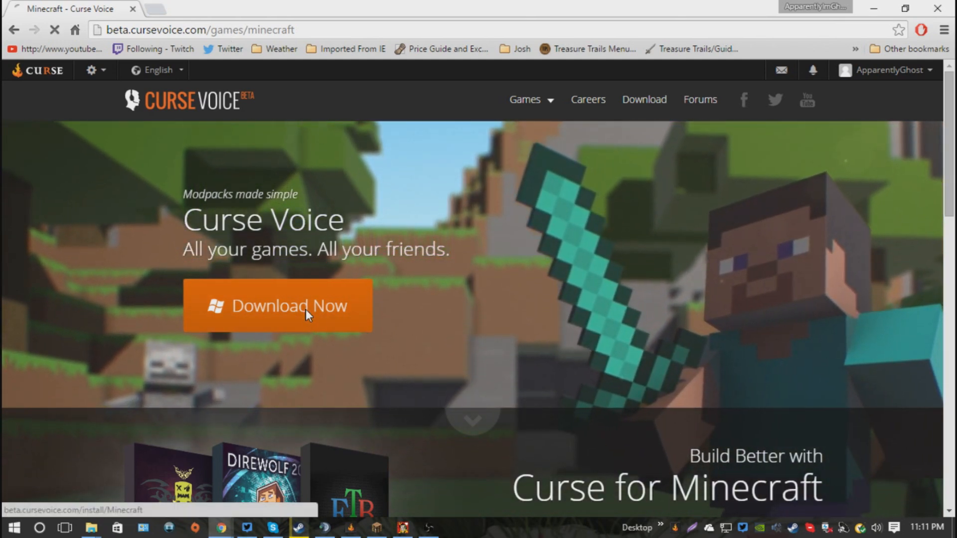
{"action": "left_click", "coordinate": [304, 307]}
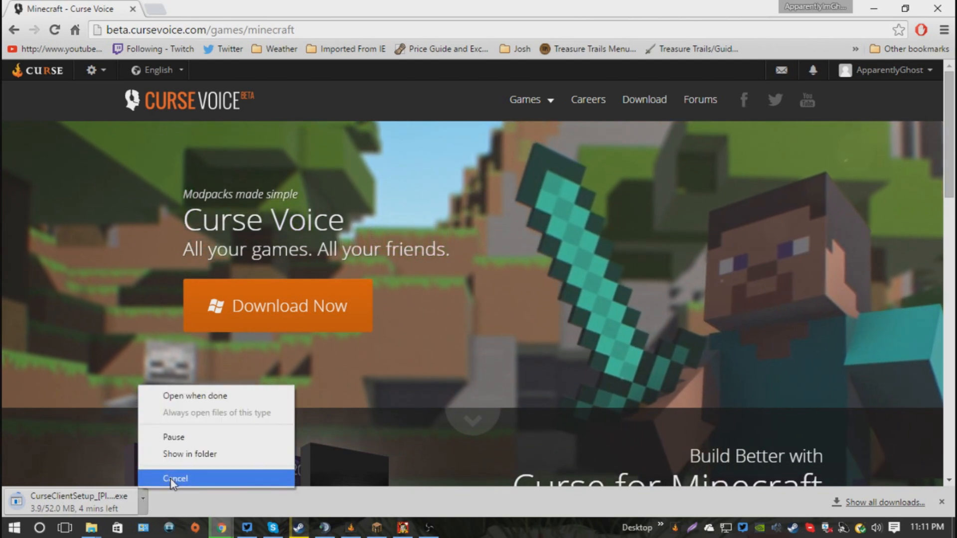
{"action": "left_click", "coordinate": [175, 479]}
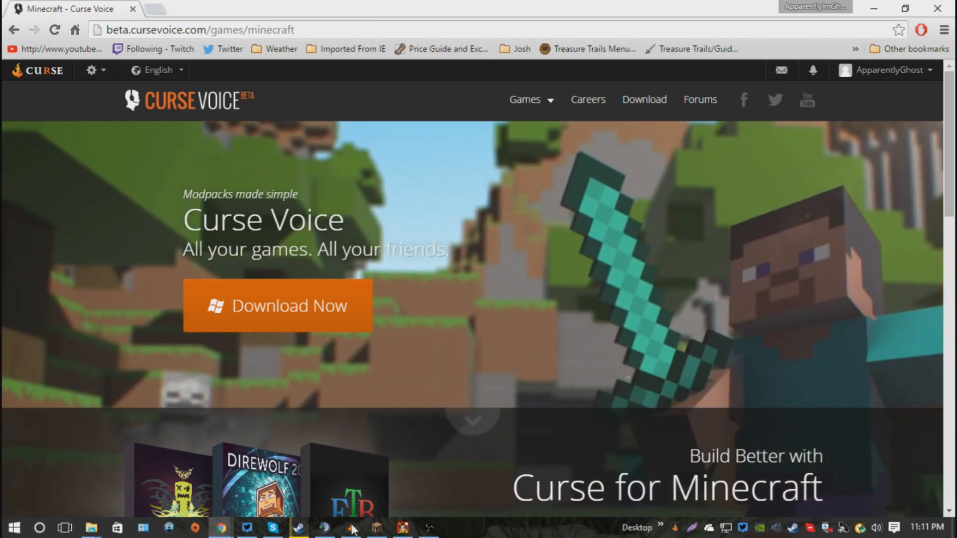
Bring up the installed Curse client and go to its Minecraft modpacks page
{"action": "left_click", "coordinate": [349, 527]}
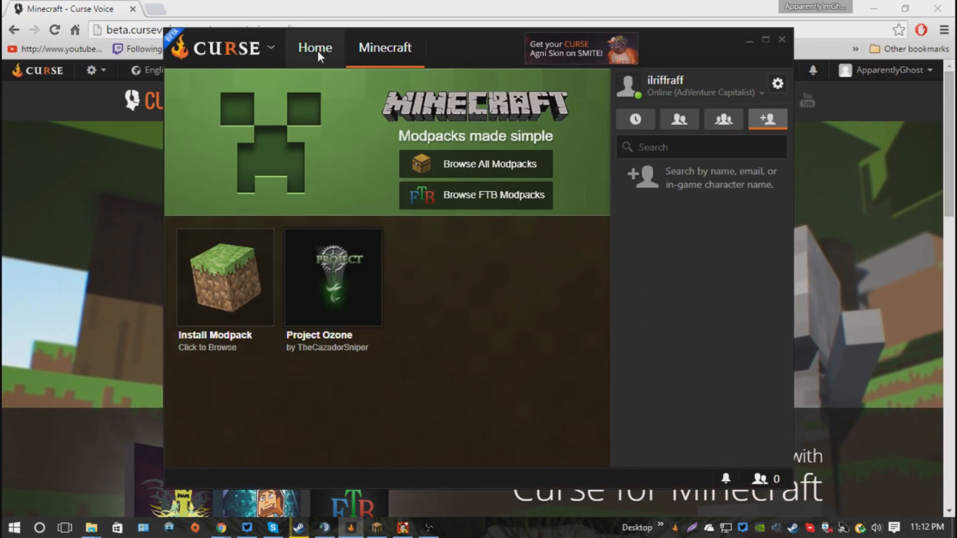
{"action": "left_click", "coordinate": [315, 48]}
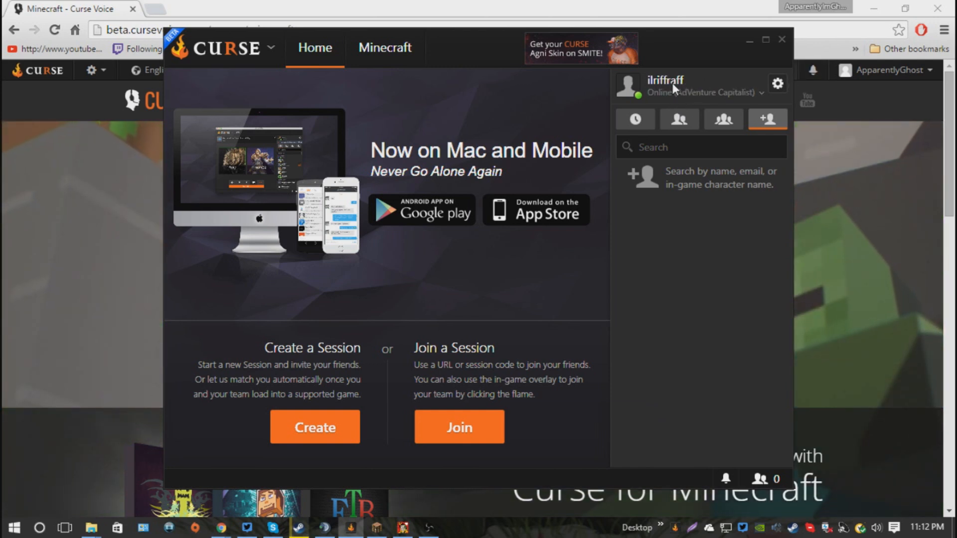
{"action": "mouse_move", "coordinate": [463, 315]}
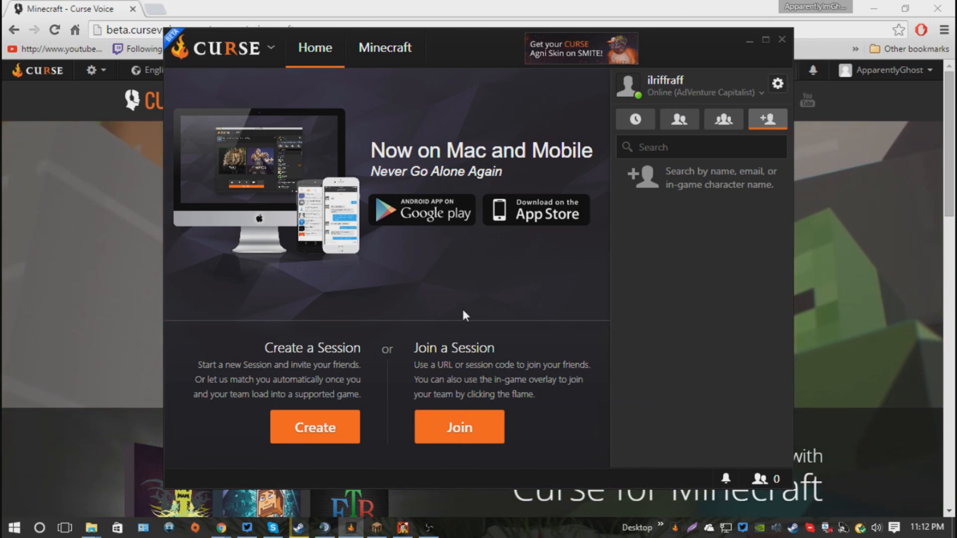
{"action": "mouse_move", "coordinate": [330, 74]}
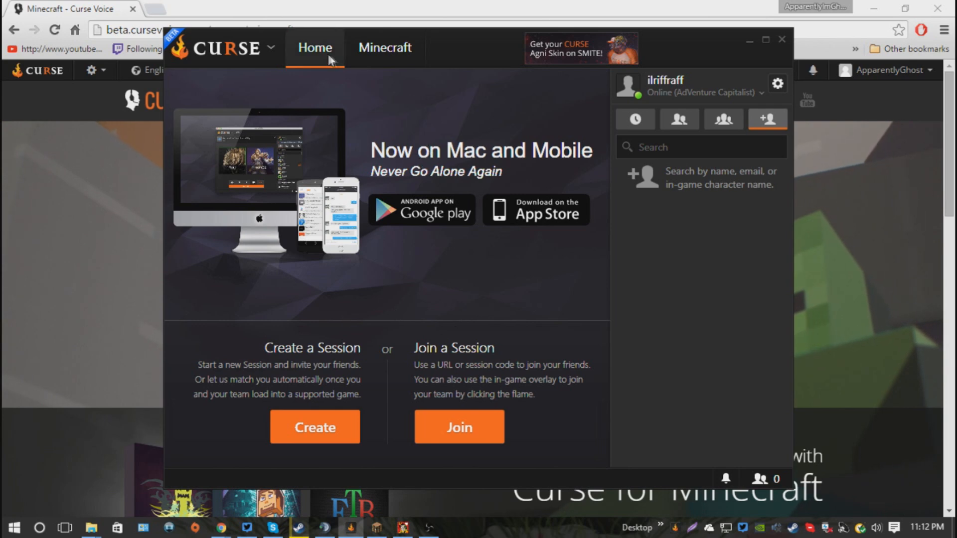
{"action": "left_click", "coordinate": [383, 47]}
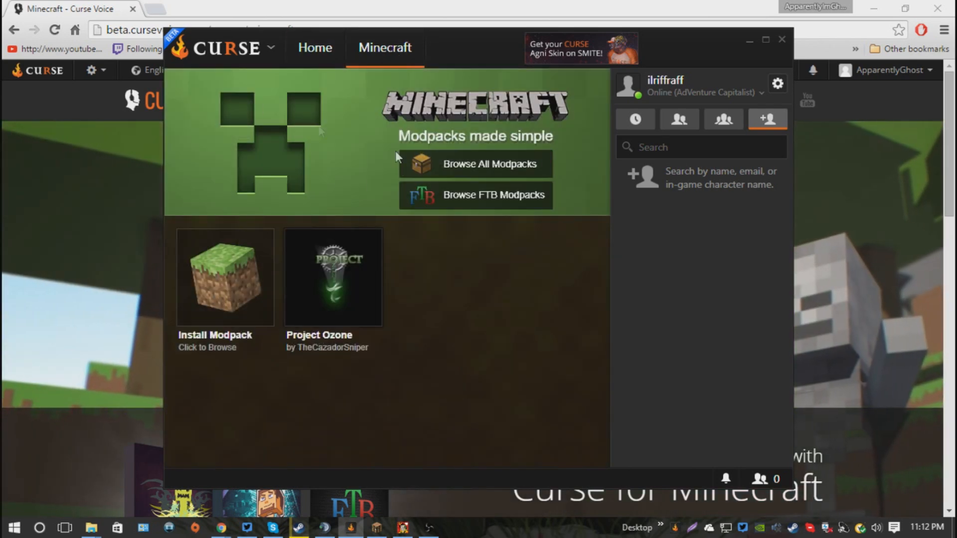
{"action": "mouse_move", "coordinate": [352, 220]}
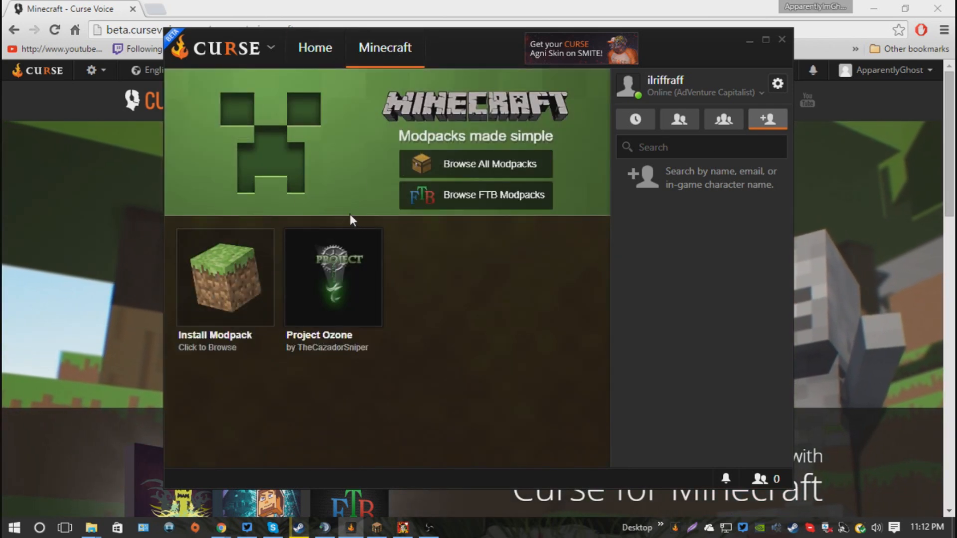
{"action": "mouse_move", "coordinate": [538, 240]}
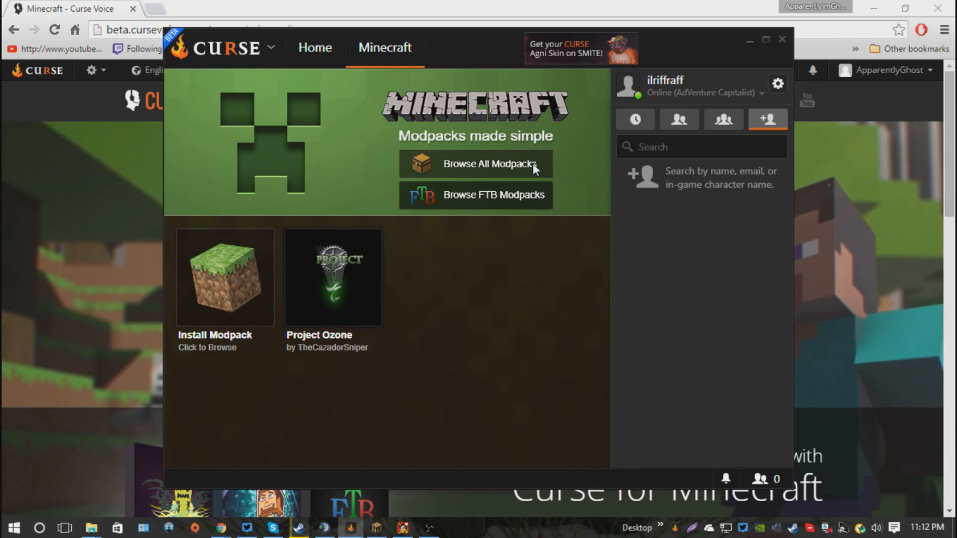
Search all modpacks for 'Project' and launch the Project Ozone pack
{"action": "left_click", "coordinate": [486, 163]}
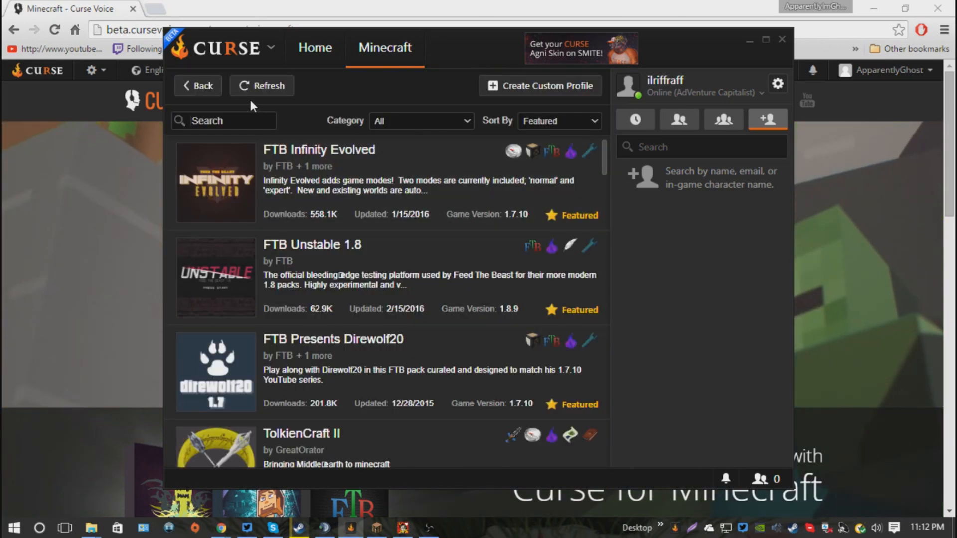
{"action": "type", "text": "Project Oz"}
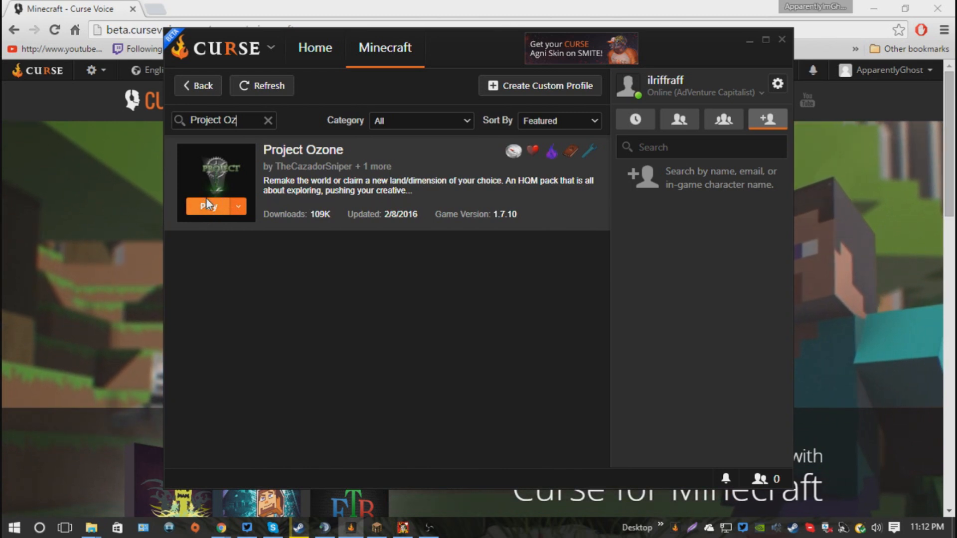
{"action": "left_click", "coordinate": [315, 48]}
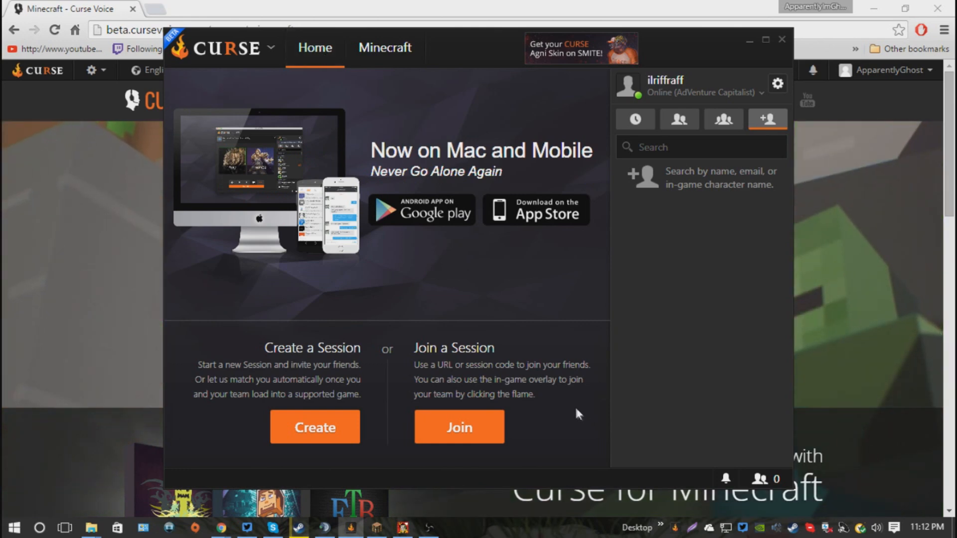
{"action": "left_click", "coordinate": [384, 48]}
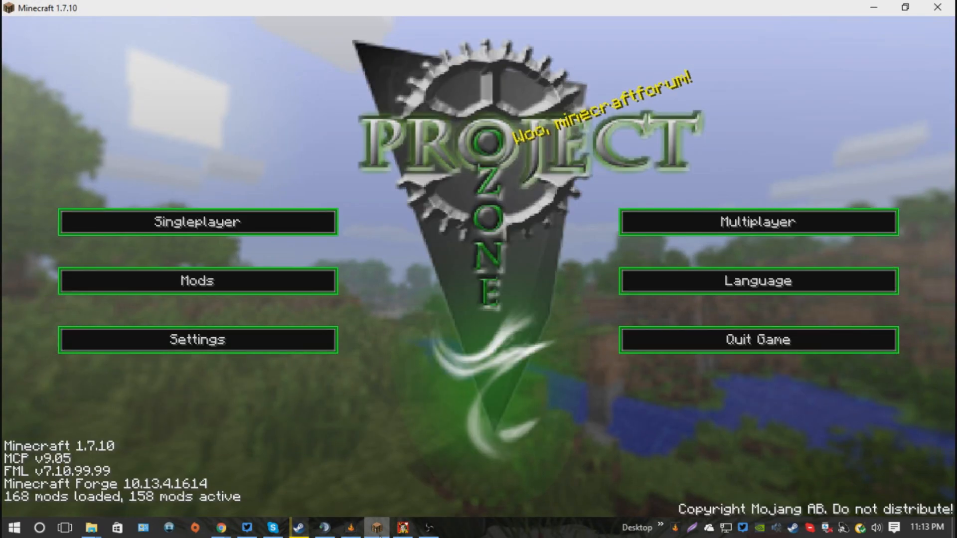
{"action": "mouse_move", "coordinate": [445, 172]}
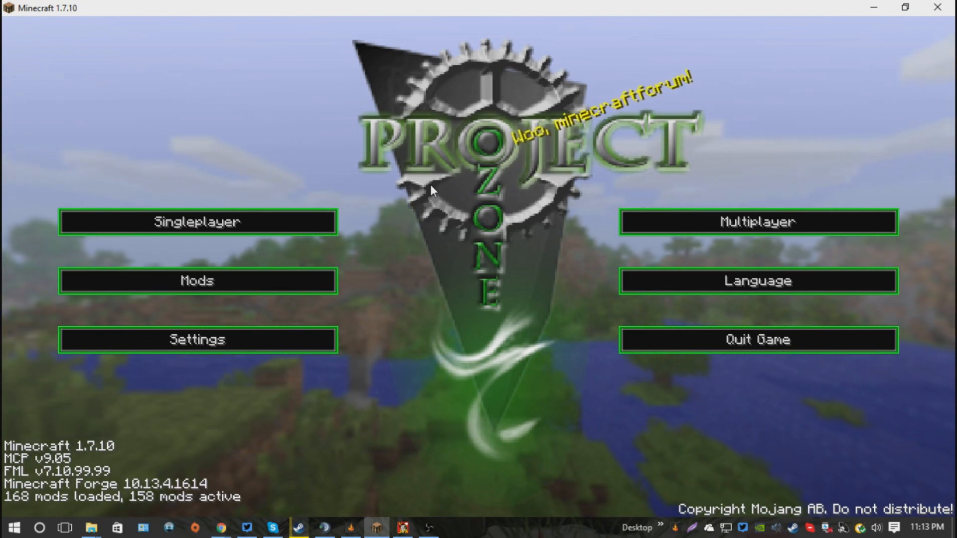
{"action": "mouse_move", "coordinate": [281, 196]}
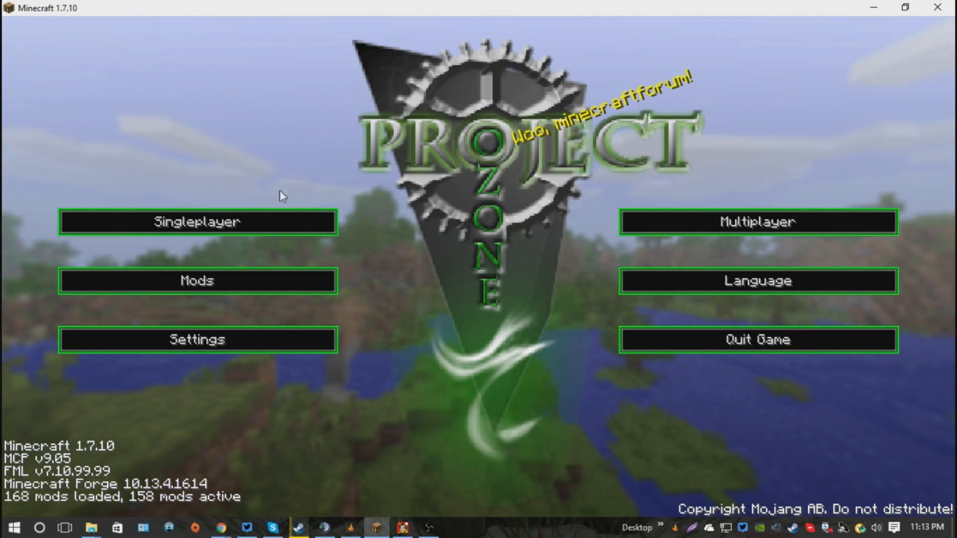
{"action": "mouse_move", "coordinate": [278, 208]}
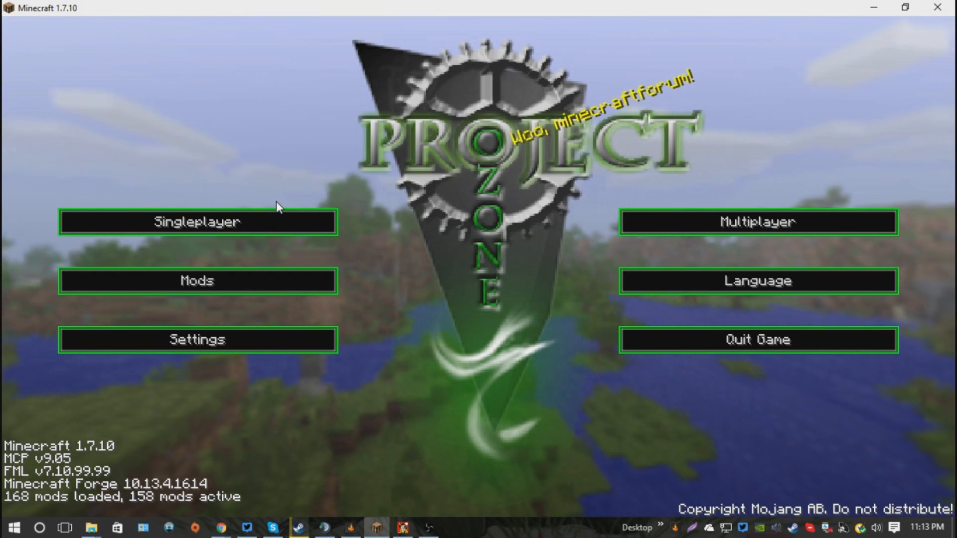
Go to Singleplayer from the Project Ozone title screen
{"action": "left_click", "coordinate": [197, 223]}
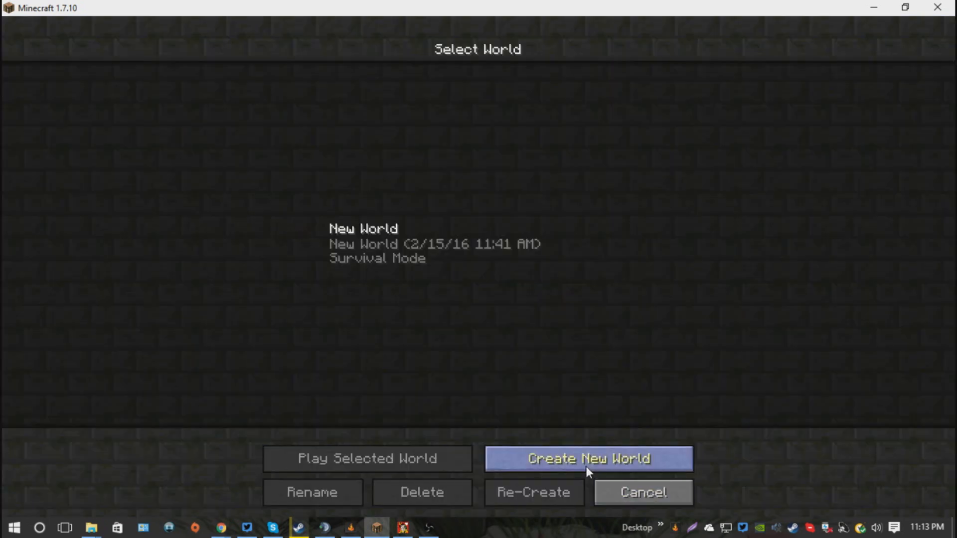
Set a new world's type to Garden of Glass, then cancel back to Select World
{"action": "left_click", "coordinate": [590, 459]}
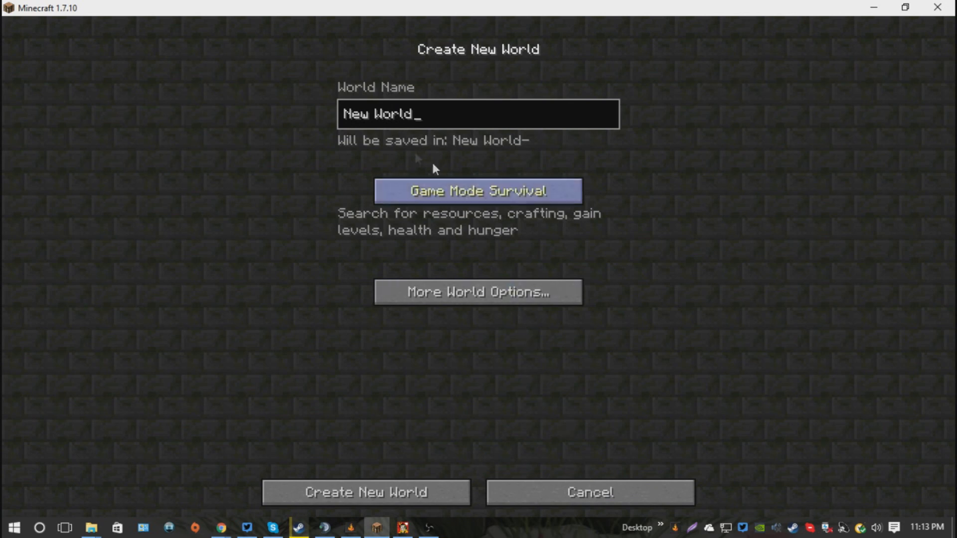
{"action": "left_click", "coordinate": [477, 292]}
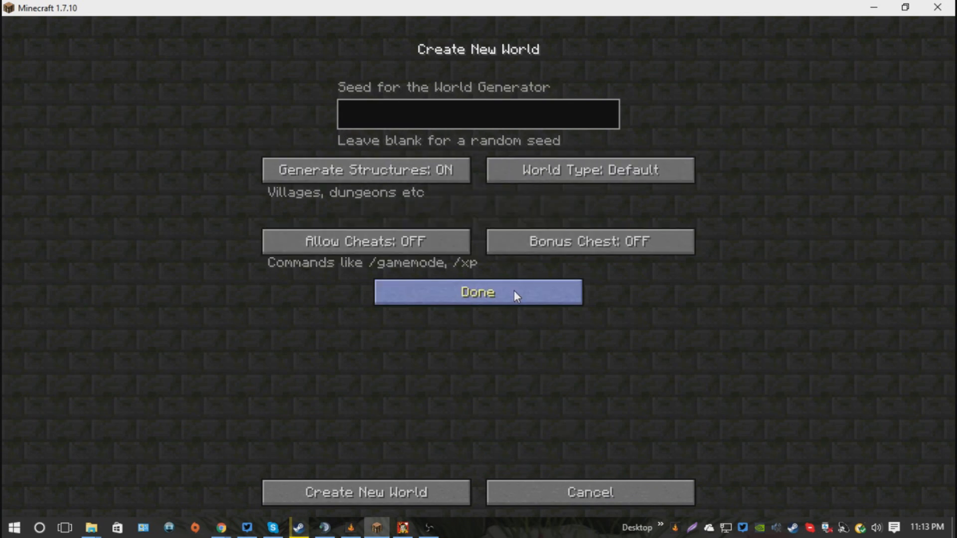
{"action": "left_click", "coordinate": [590, 170]}
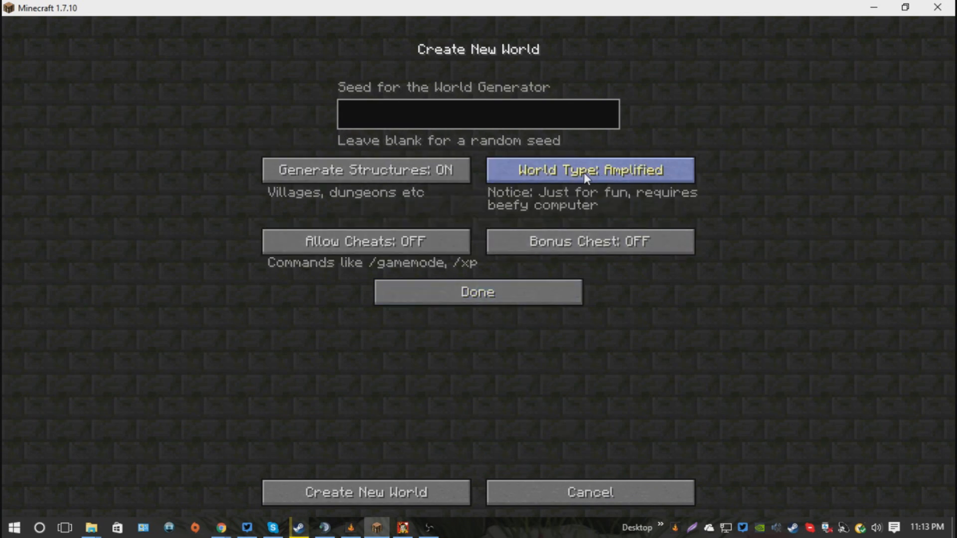
{"action": "left_click", "coordinate": [588, 171]}
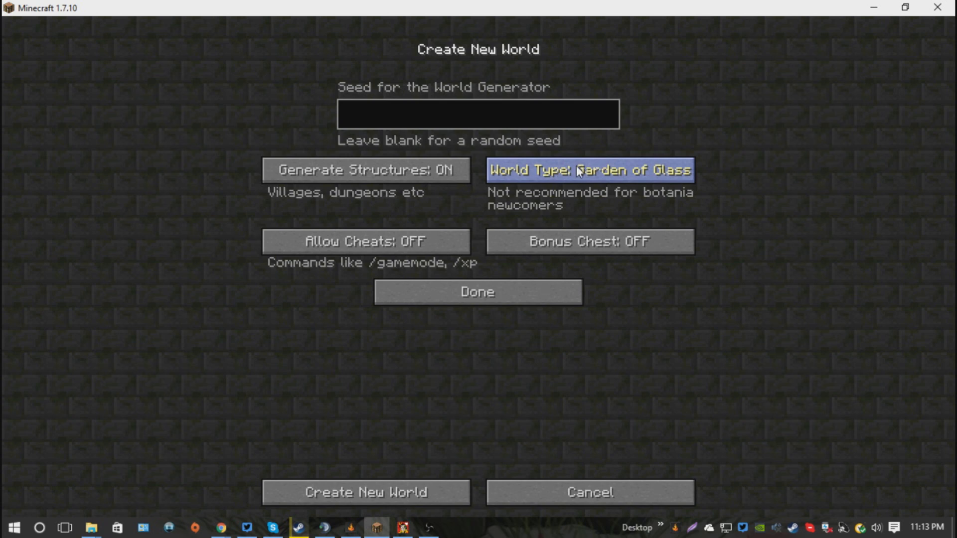
{"action": "mouse_move", "coordinate": [640, 475]}
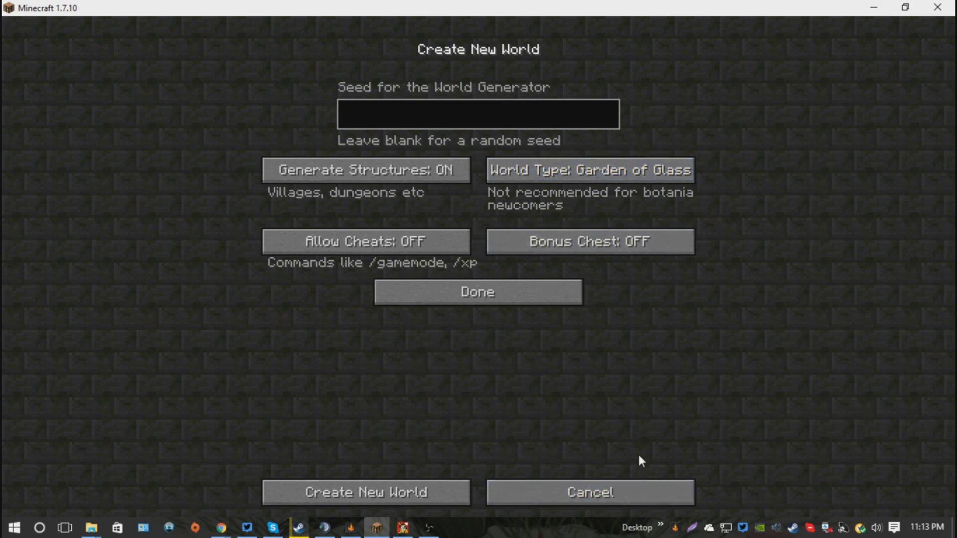
{"action": "mouse_move", "coordinate": [642, 452]}
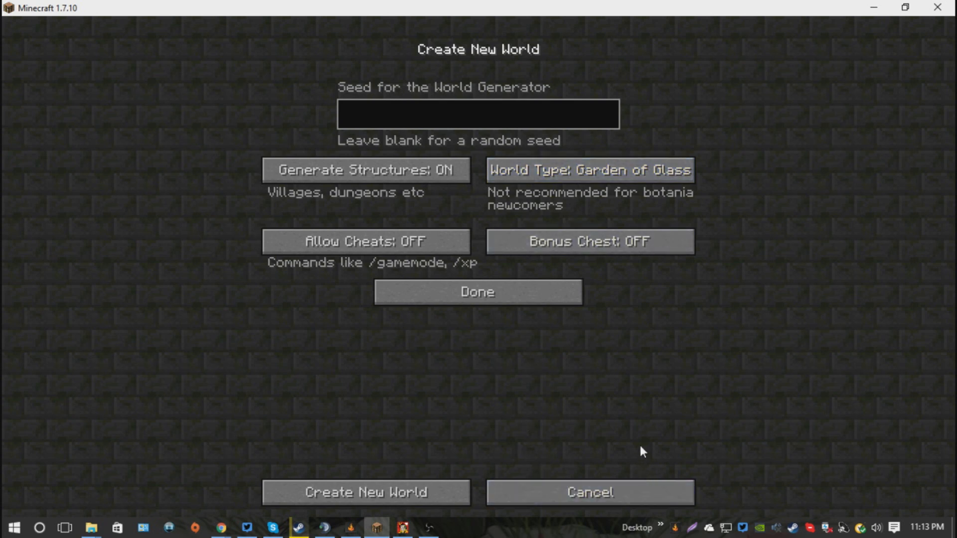
{"action": "mouse_move", "coordinate": [634, 469]}
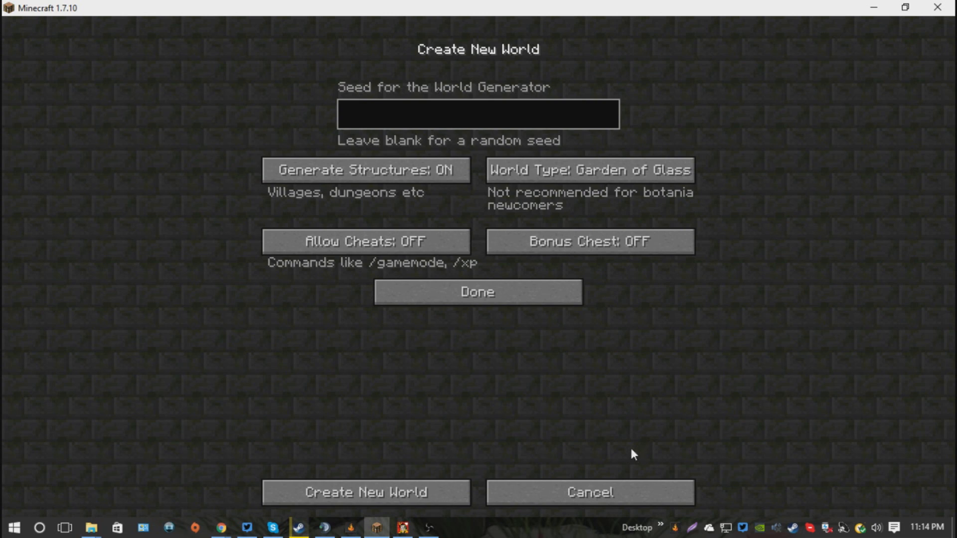
{"action": "mouse_move", "coordinate": [622, 451]}
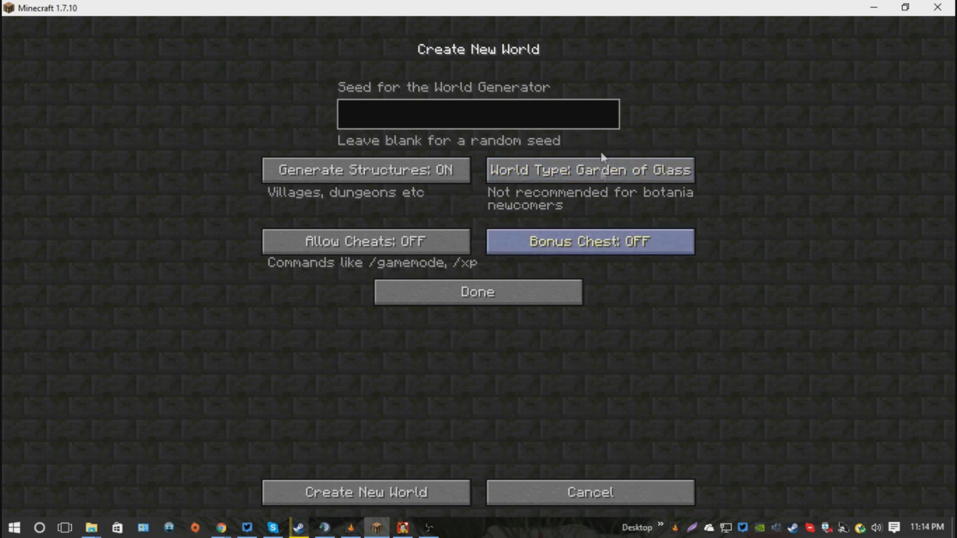
{"action": "mouse_move", "coordinate": [674, 279]}
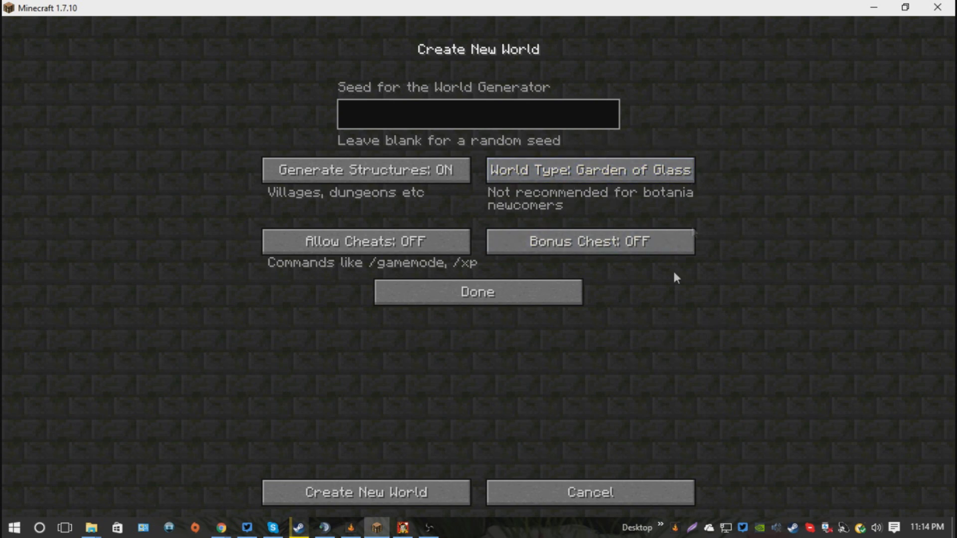
{"action": "mouse_move", "coordinate": [598, 497]}
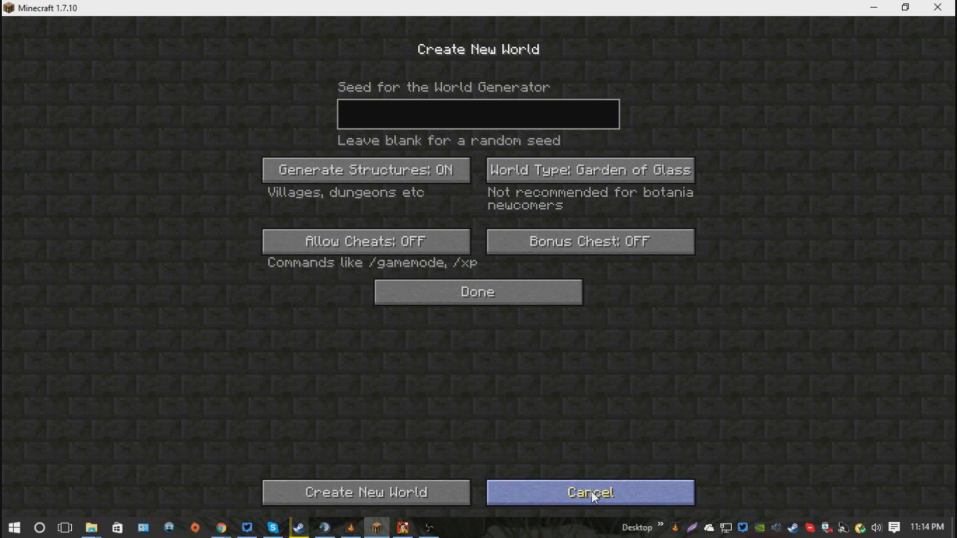
{"action": "left_click", "coordinate": [590, 492]}
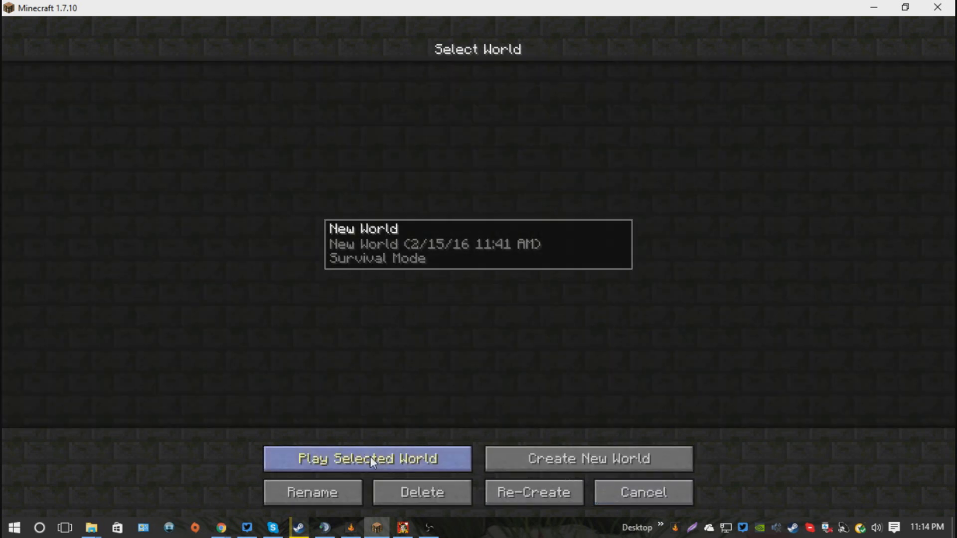
Play the saved New World from the world list
{"action": "left_click", "coordinate": [369, 459]}
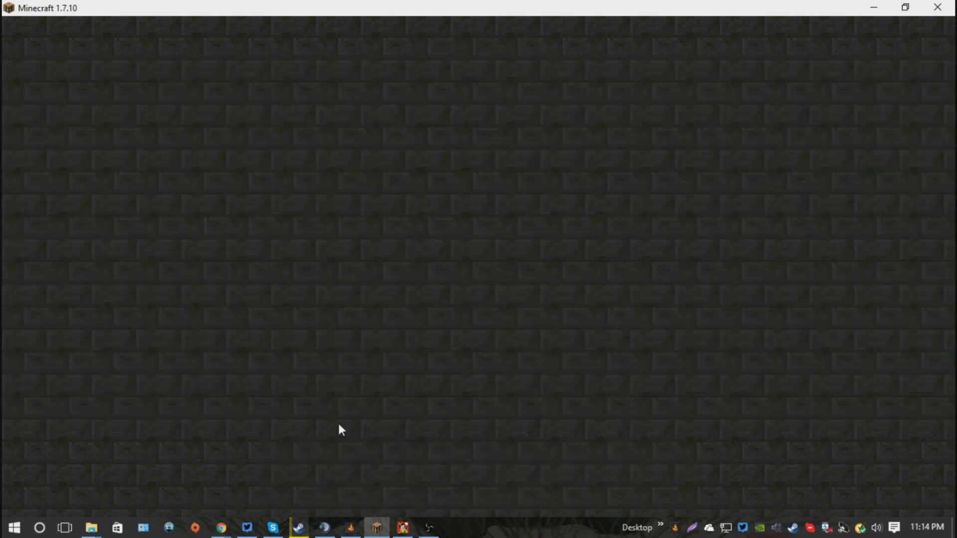
{"action": "mouse_move", "coordinate": [351, 427]}
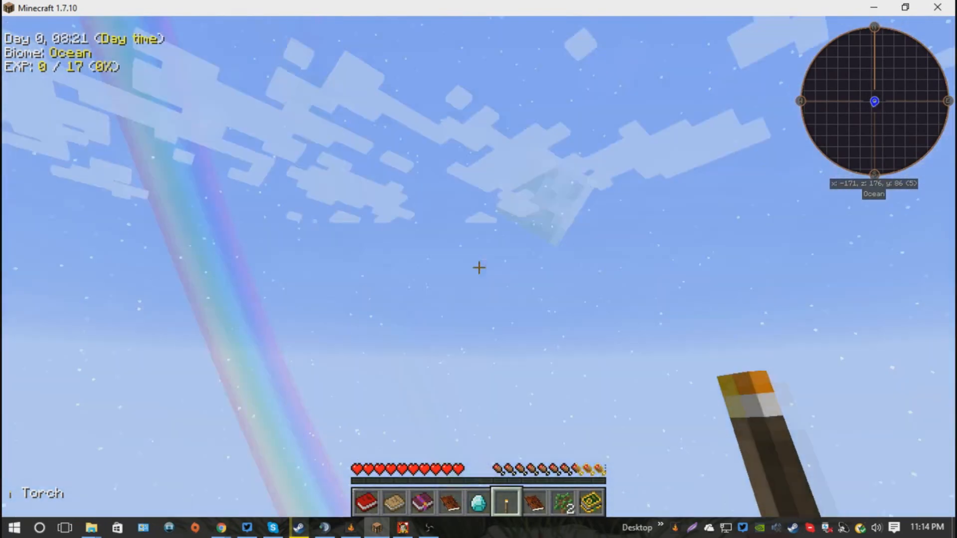
{"action": "mouse_move", "coordinate": [479, 268]}
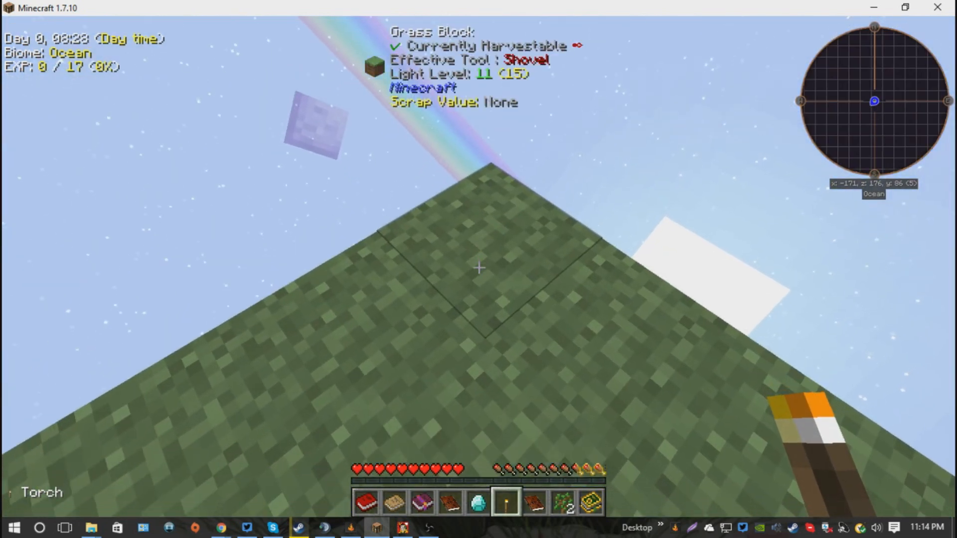
{"action": "key", "text": "e"}
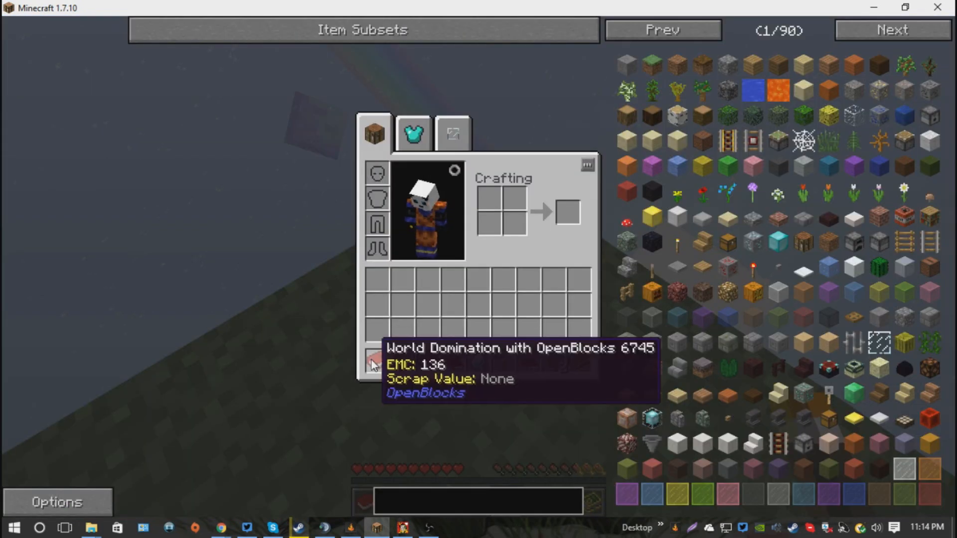
{"action": "mouse_move", "coordinate": [403, 370]}
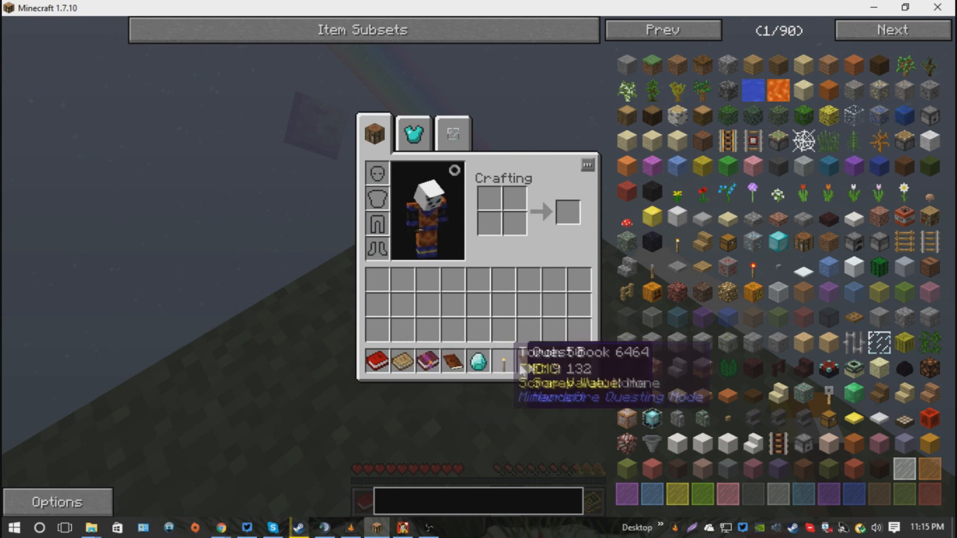
{"action": "mouse_move", "coordinate": [475, 365]}
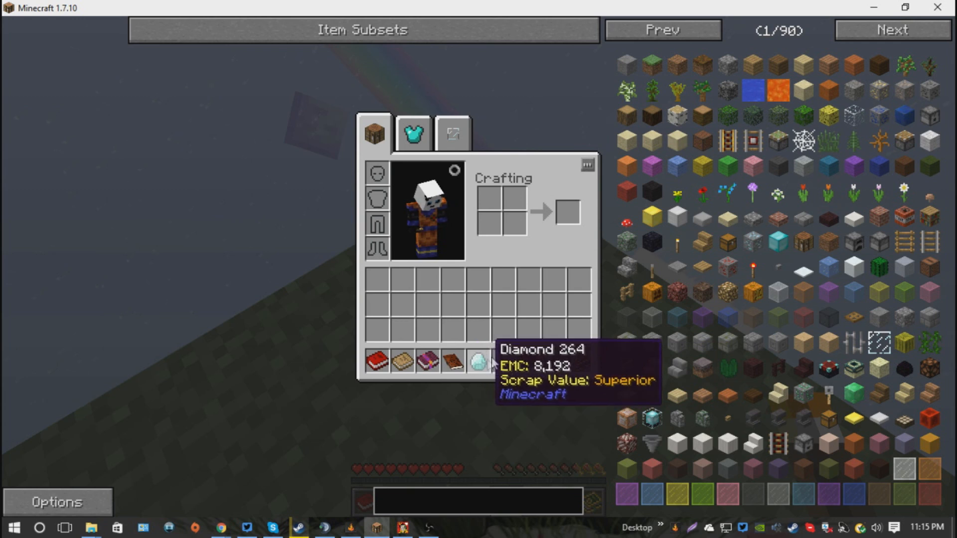
{"action": "mouse_move", "coordinate": [562, 361]}
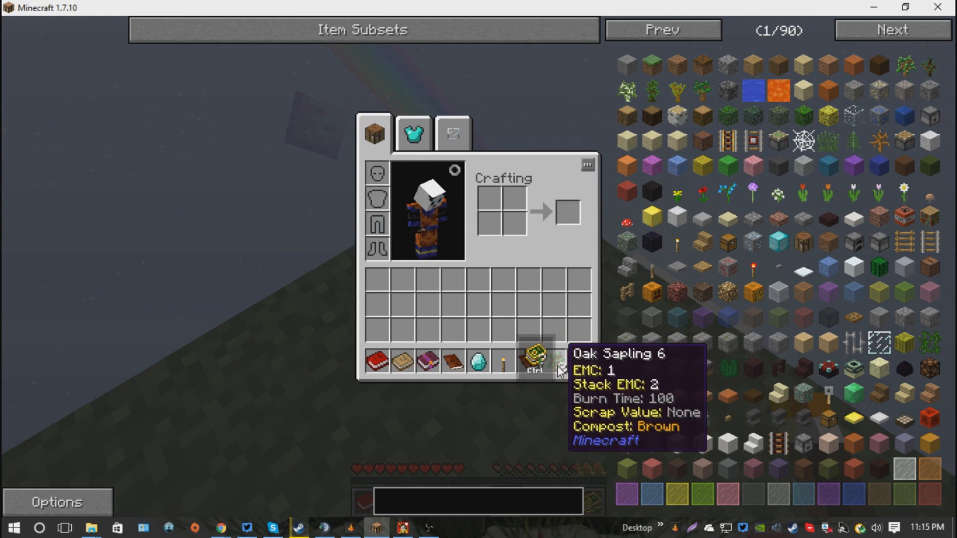
{"action": "key", "text": "Escape"}
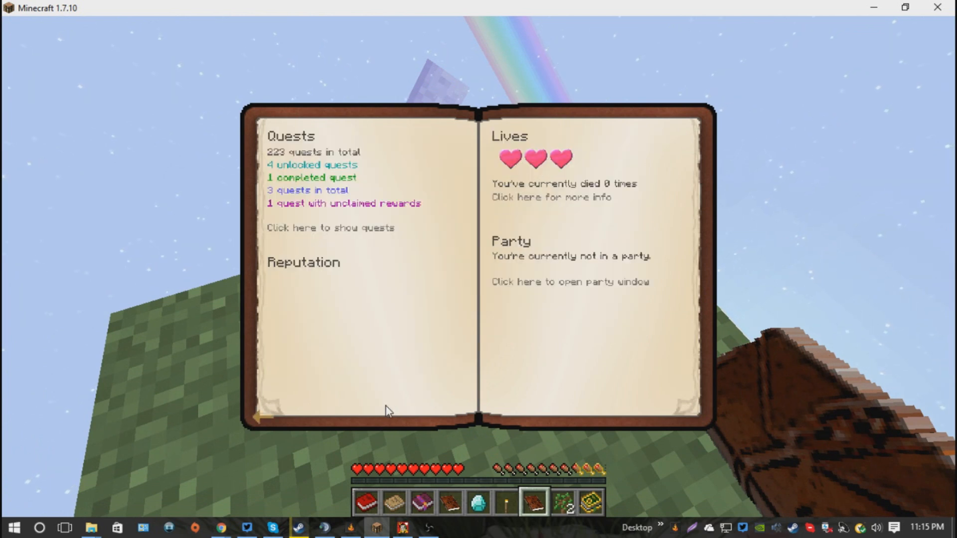
{"action": "mouse_move", "coordinate": [324, 215]}
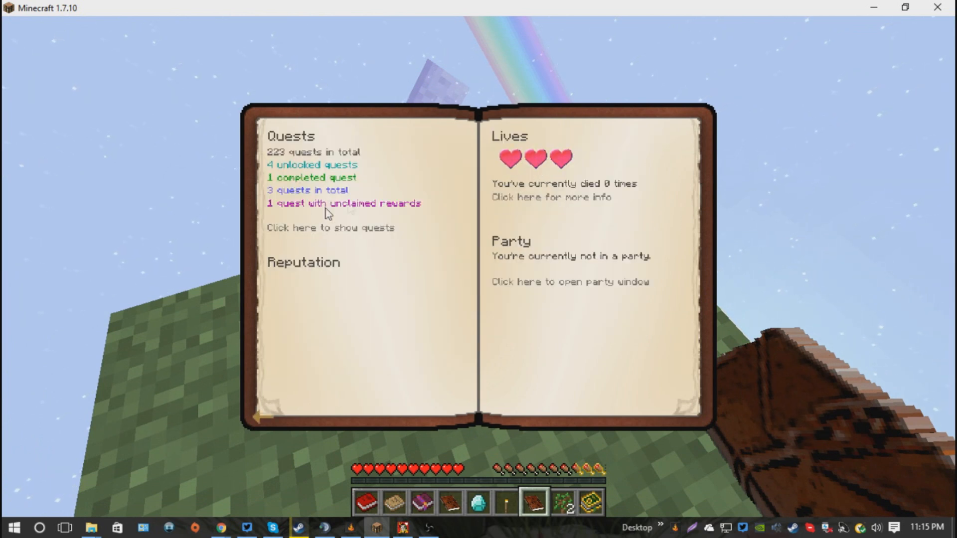
{"action": "mouse_move", "coordinate": [442, 247]}
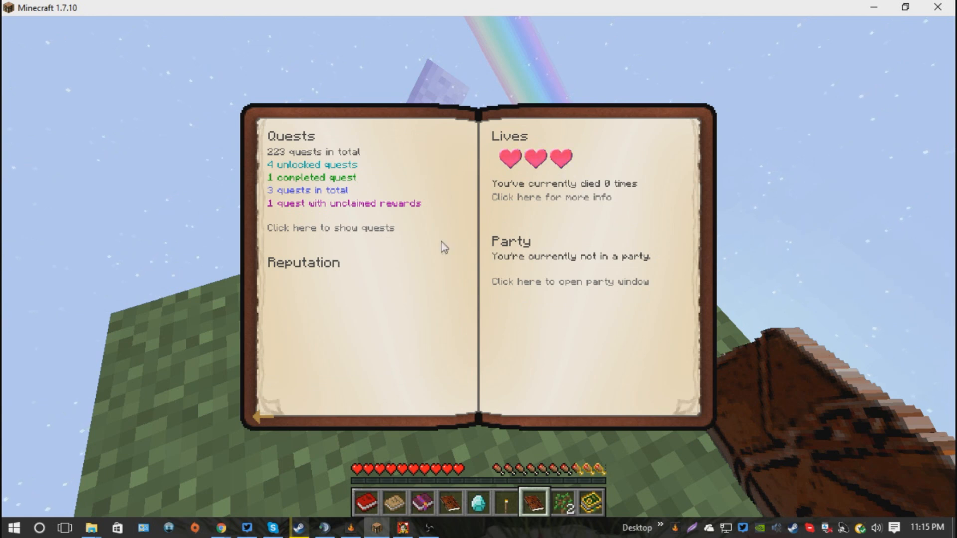
Show the quest chapters and open The Beginning: Alpha quest map
{"action": "left_click", "coordinate": [329, 227]}
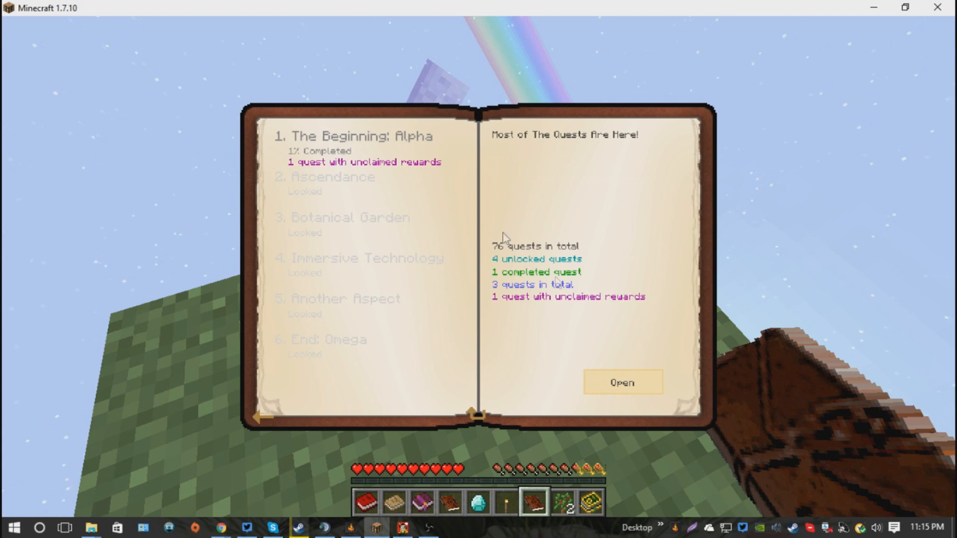
{"action": "mouse_move", "coordinate": [612, 384]}
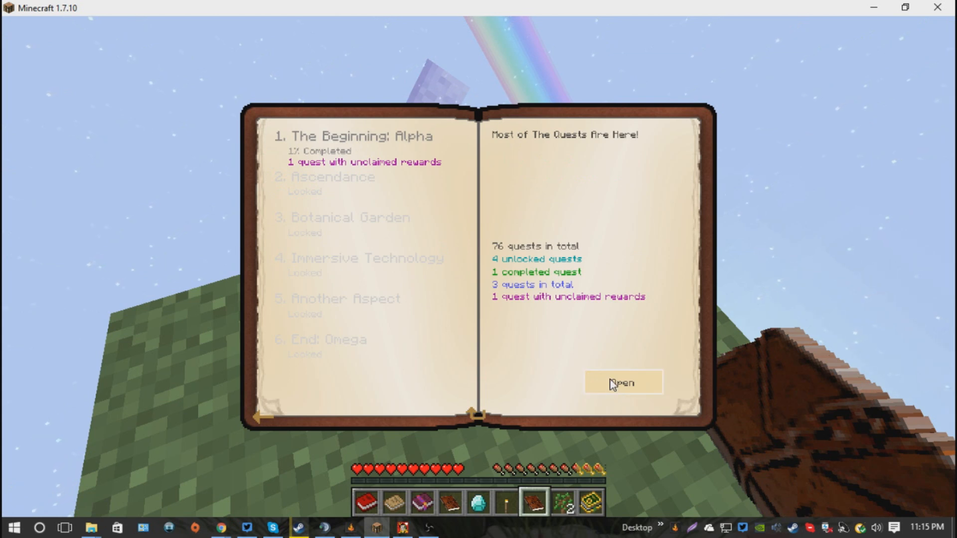
{"action": "left_click", "coordinate": [623, 381]}
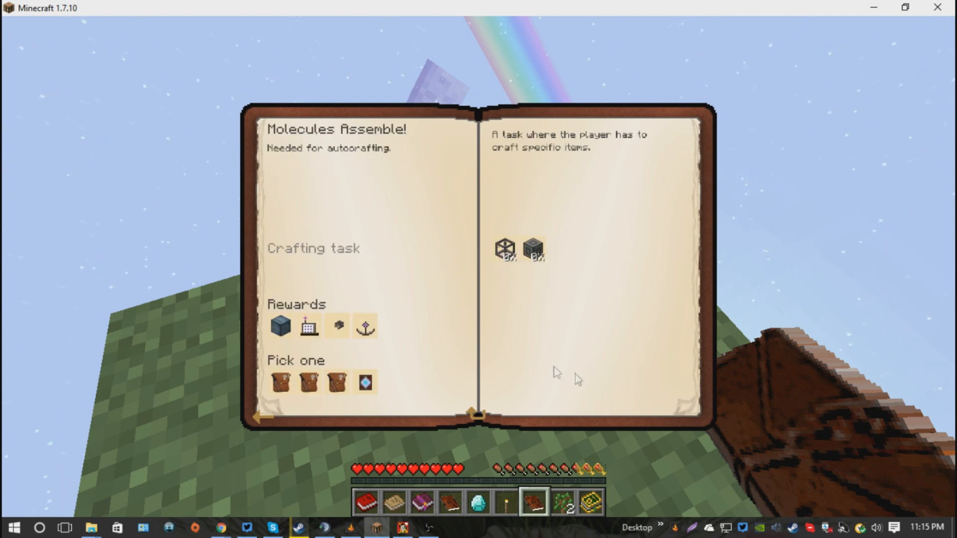
{"action": "mouse_move", "coordinate": [341, 265]}
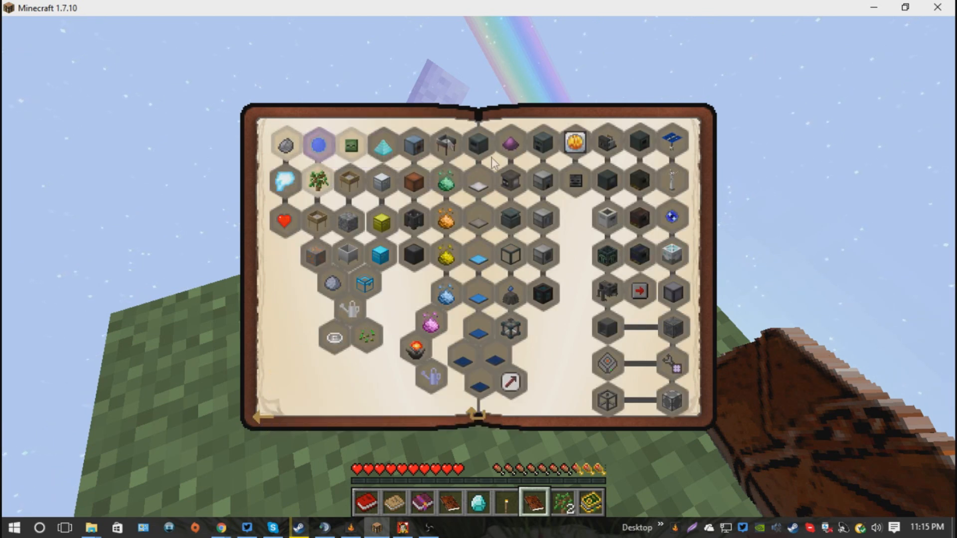
{"action": "mouse_move", "coordinate": [321, 149]}
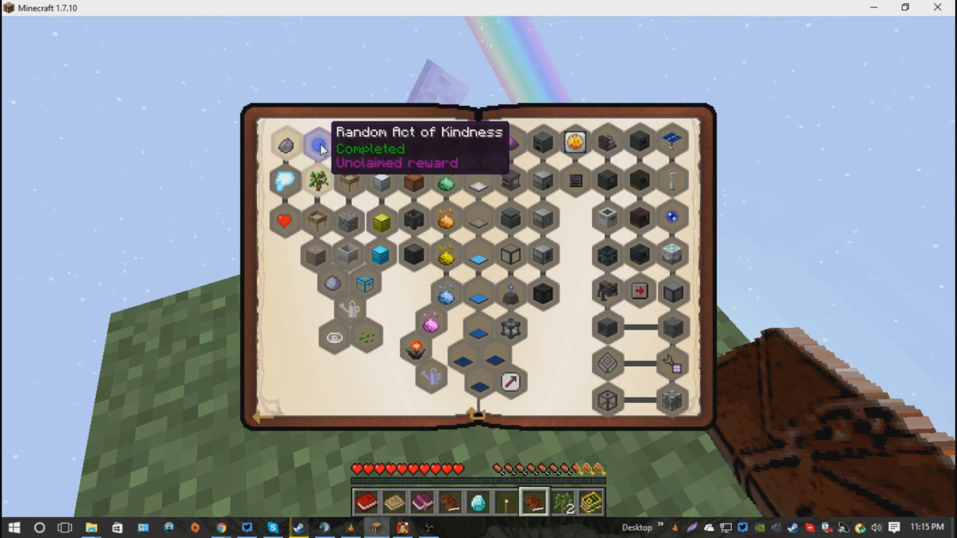
Select the Random Act of Kindness quest on the quest map
{"action": "left_click", "coordinate": [315, 145]}
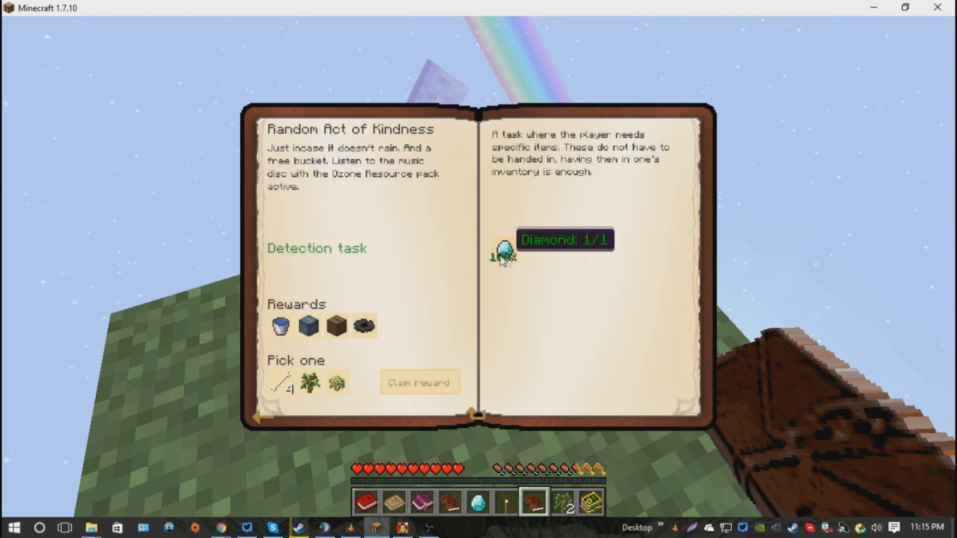
{"action": "mouse_move", "coordinate": [323, 337]}
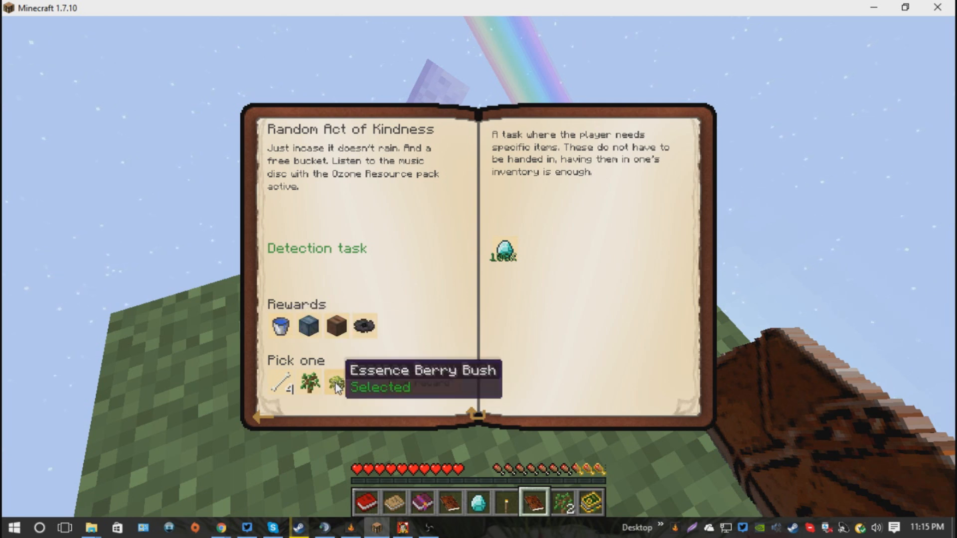
{"action": "mouse_move", "coordinate": [374, 399]}
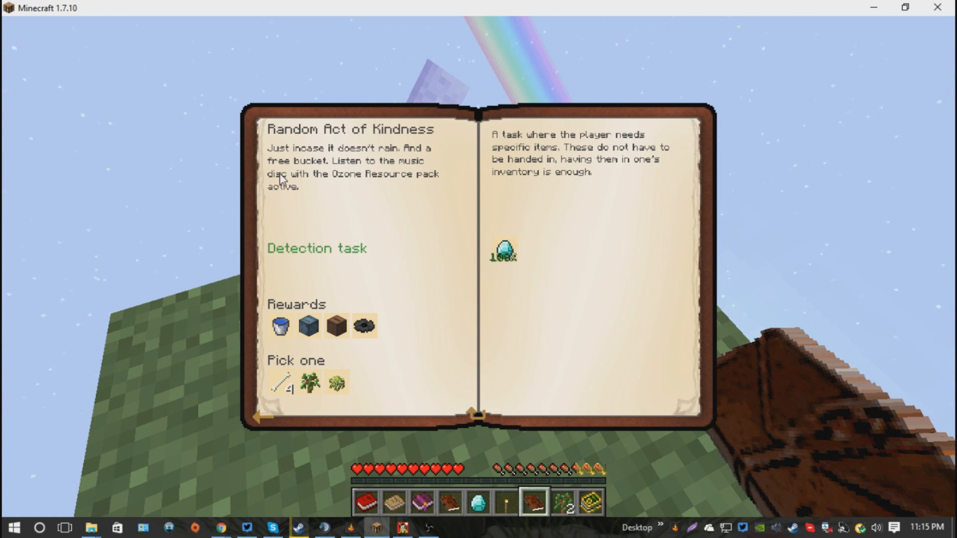
{"action": "mouse_move", "coordinate": [278, 454]}
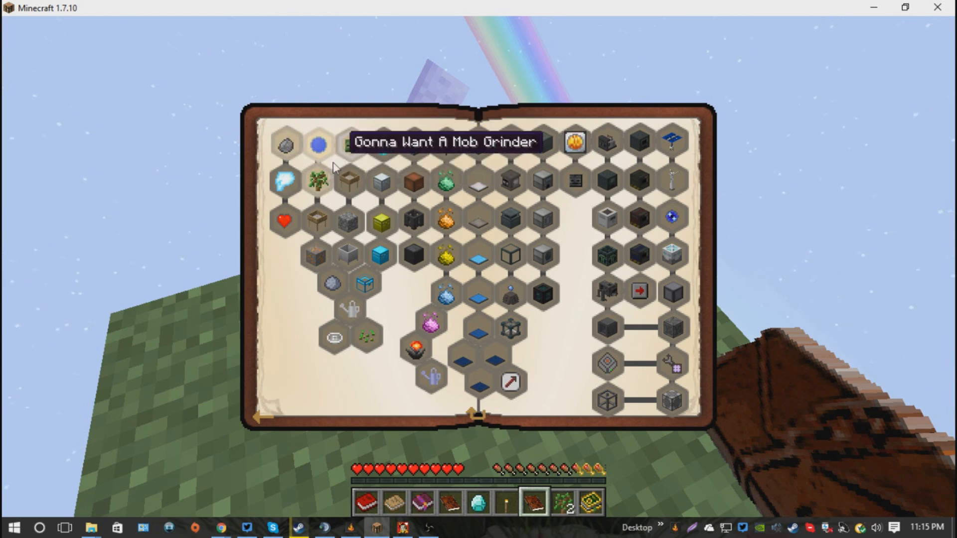
{"action": "mouse_move", "coordinate": [393, 144]}
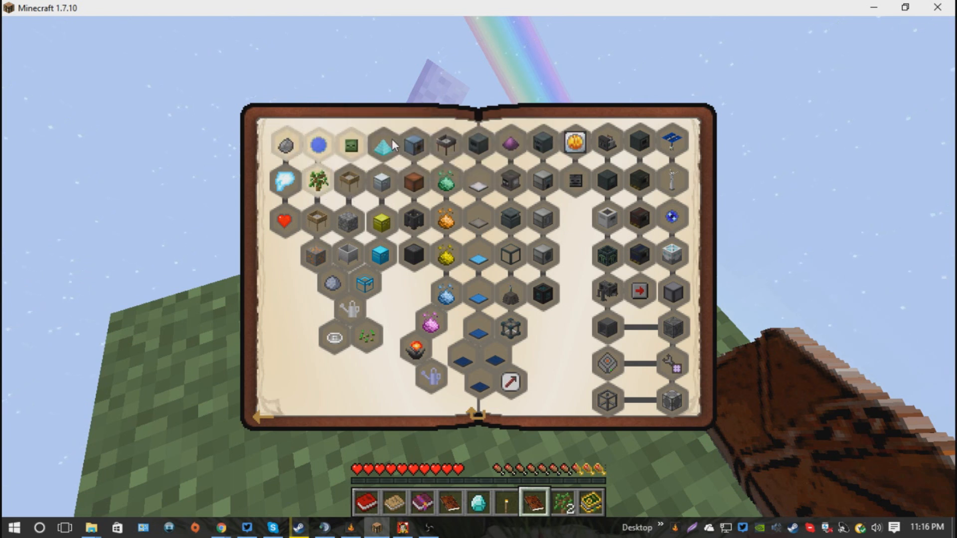